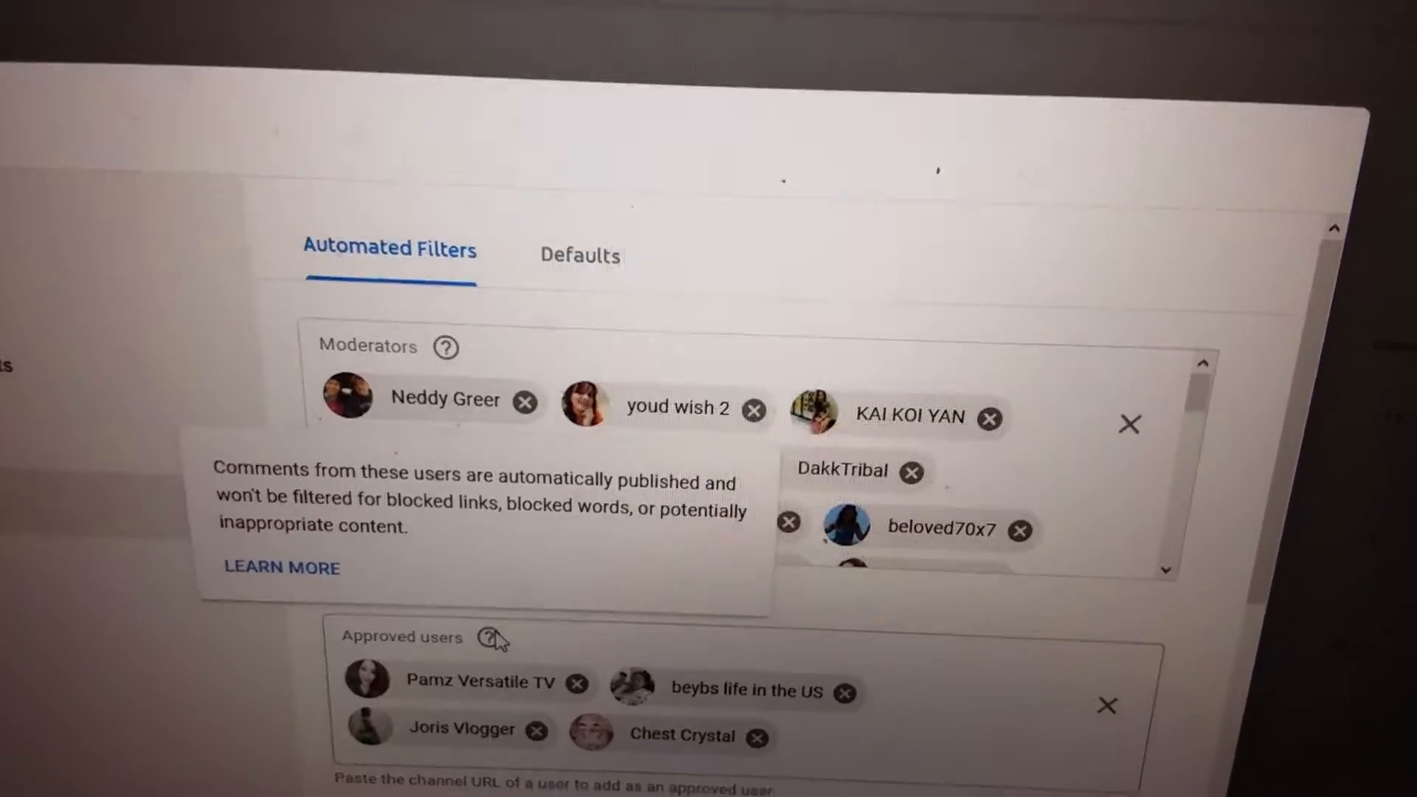
{"action": "scroll", "scroll_direction": "down", "scroll_amount": 3}
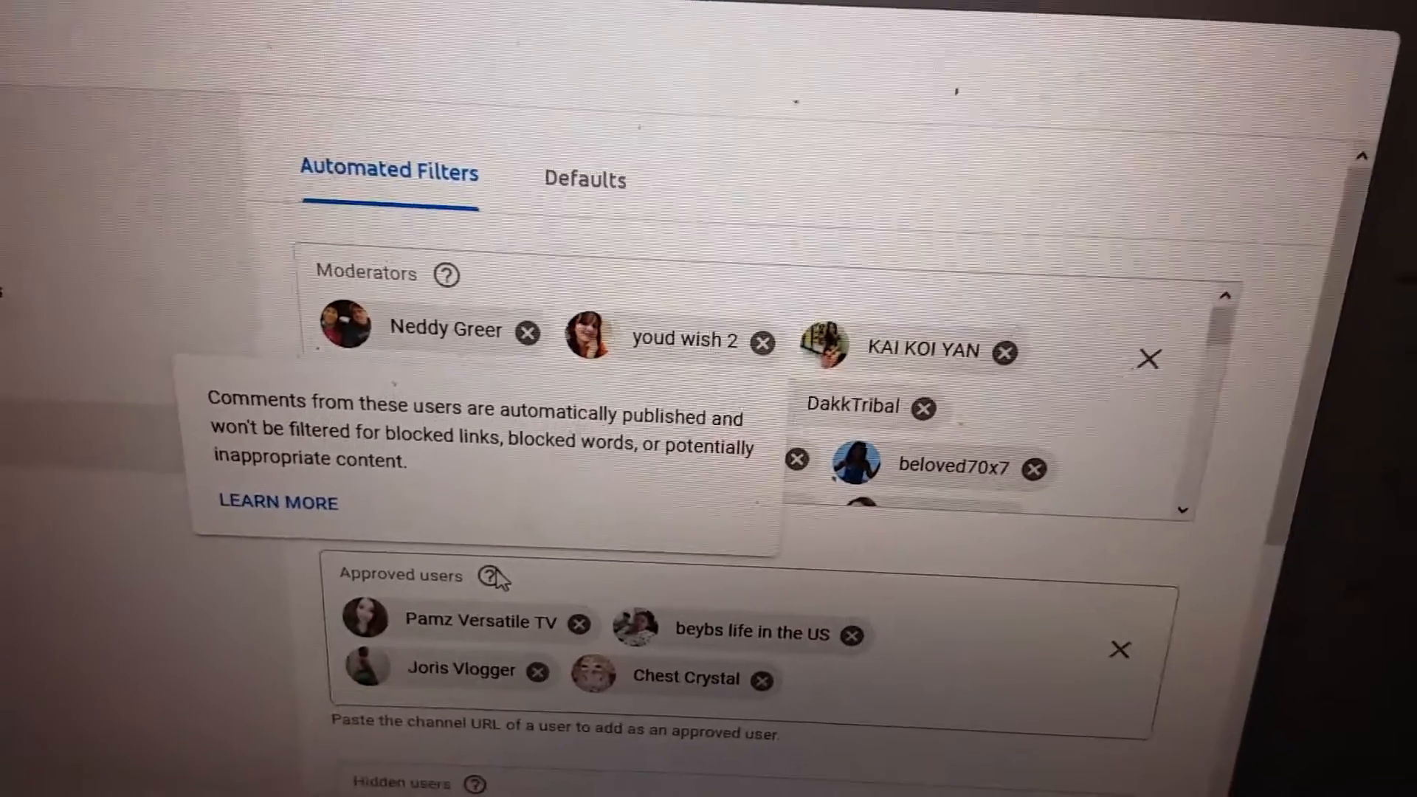